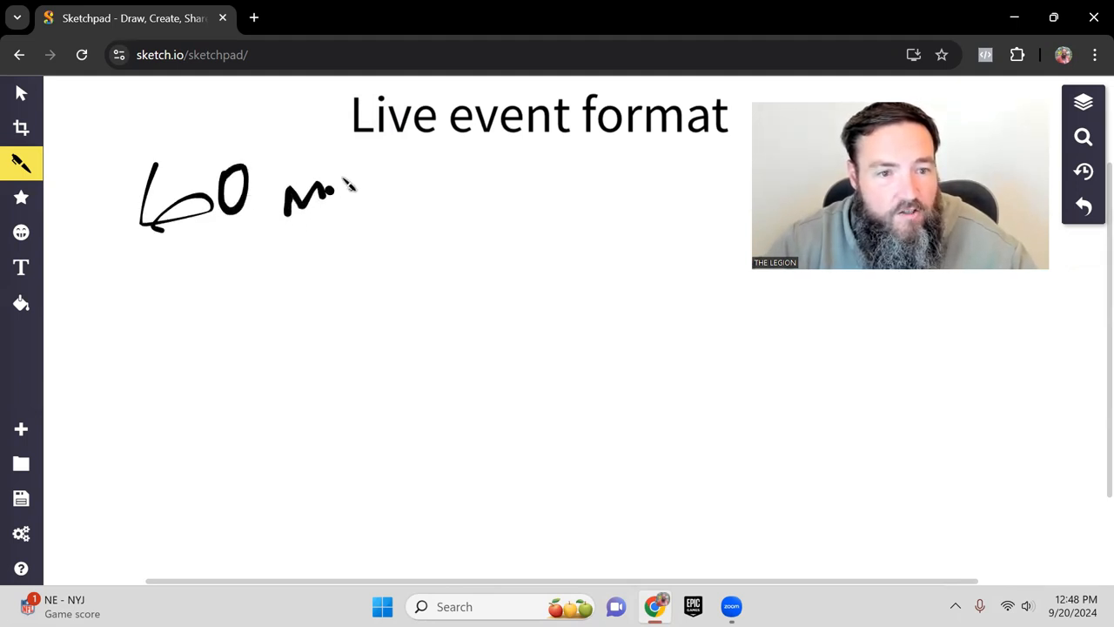
Finish and underline the '60 min' heading, then handwrite the block times 10, 20, 20, 10 beneath it.
{"action": "left_click_drag", "start_coordinate": [340, 183], "coordinate": [396, 212]}
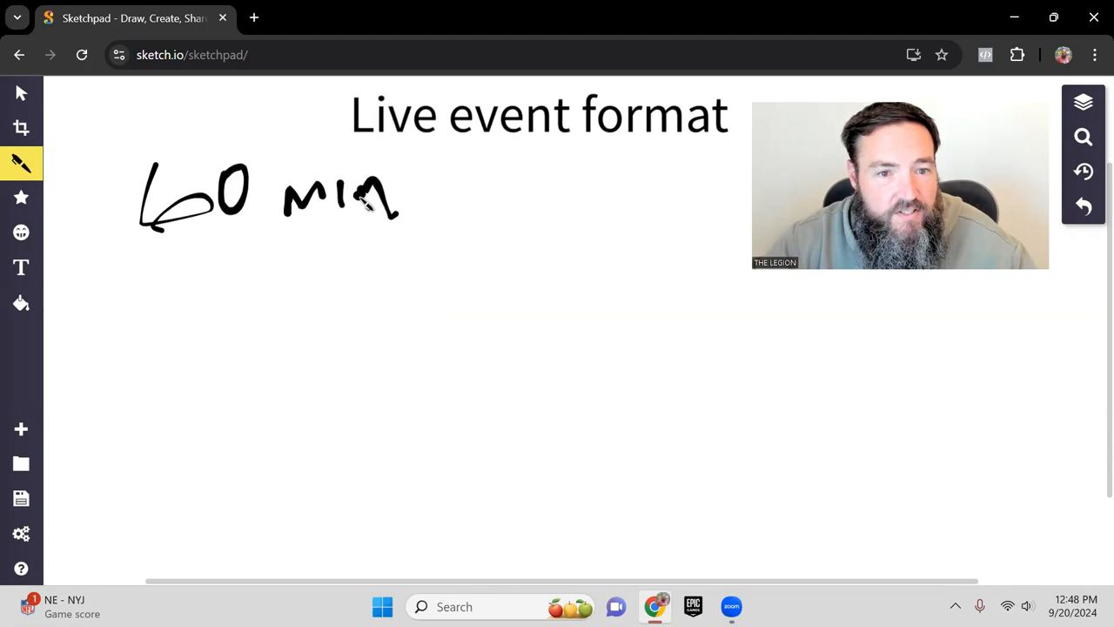
{"action": "left_click_drag", "start_coordinate": [226, 233], "coordinate": [355, 235]}
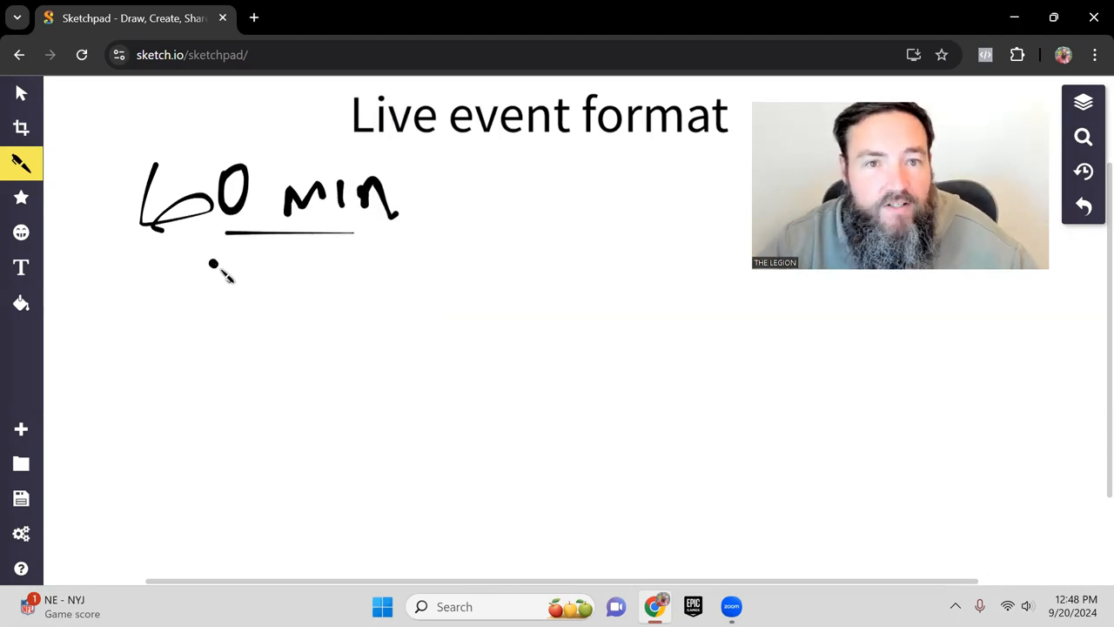
{"action": "left_click_drag", "start_coordinate": [261, 261], "coordinate": [296, 299]}
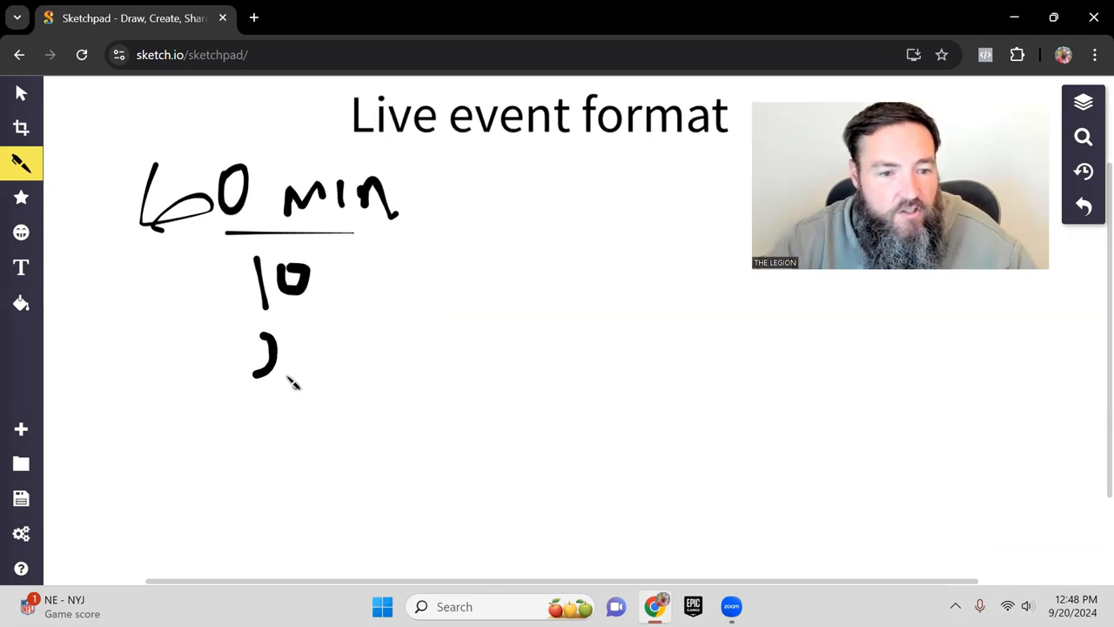
{"action": "left_click_drag", "start_coordinate": [275, 352], "coordinate": [348, 357]}
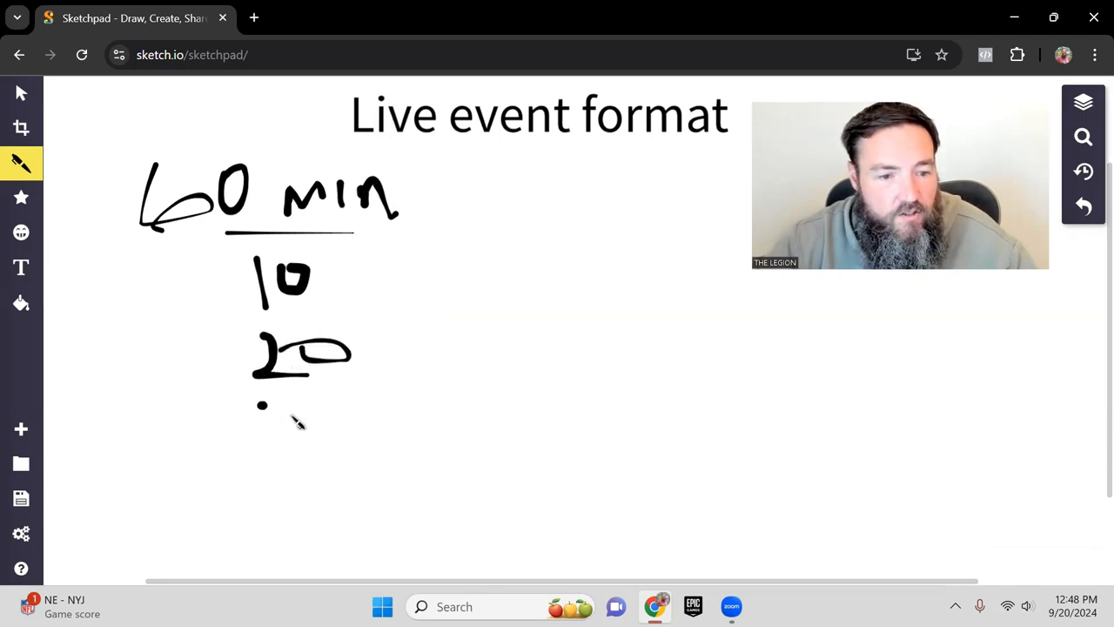
{"action": "left_click_drag", "start_coordinate": [258, 414], "coordinate": [345, 417]}
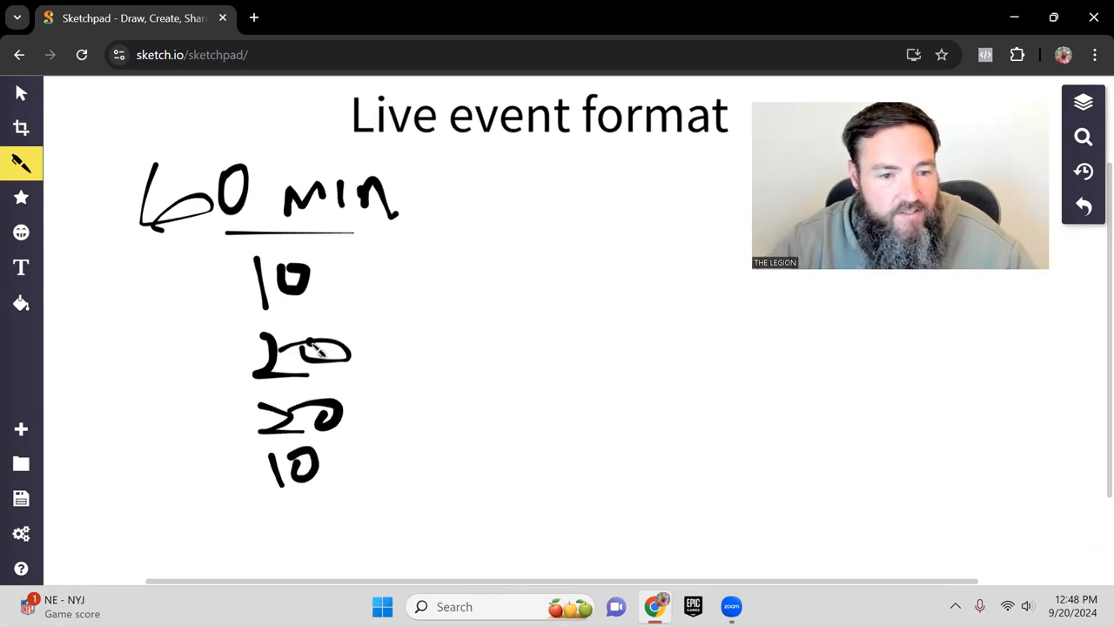
Handwrite a dash and the word 'intro' to the right of the first 10.
{"action": "left_click_drag", "start_coordinate": [322, 282], "coordinate": [382, 287]}
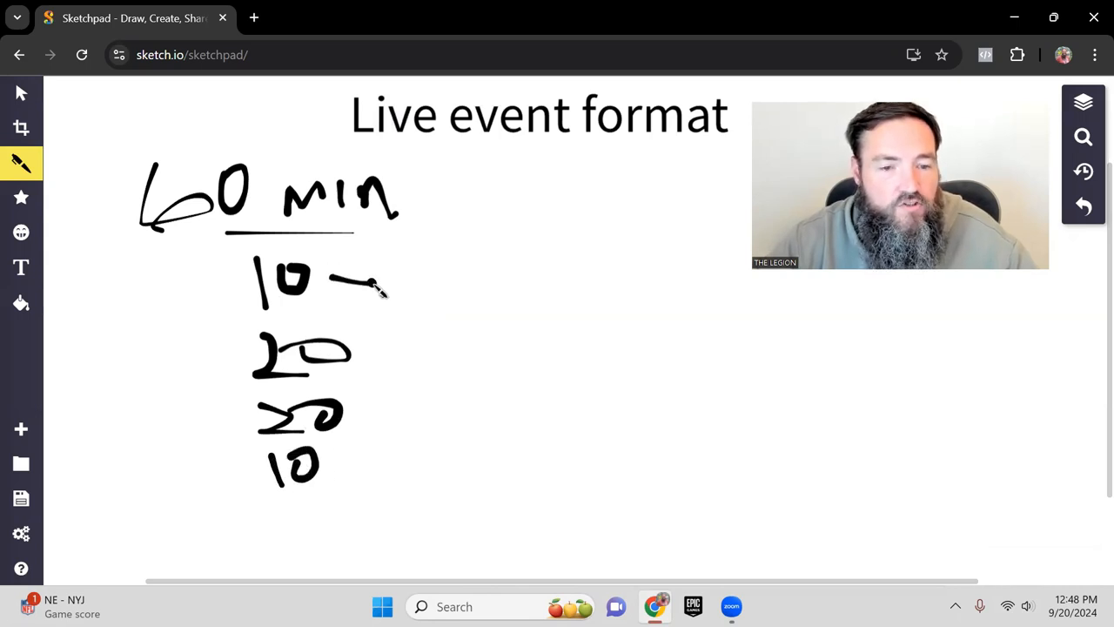
{"action": "left_click_drag", "start_coordinate": [374, 287], "coordinate": [414, 279]}
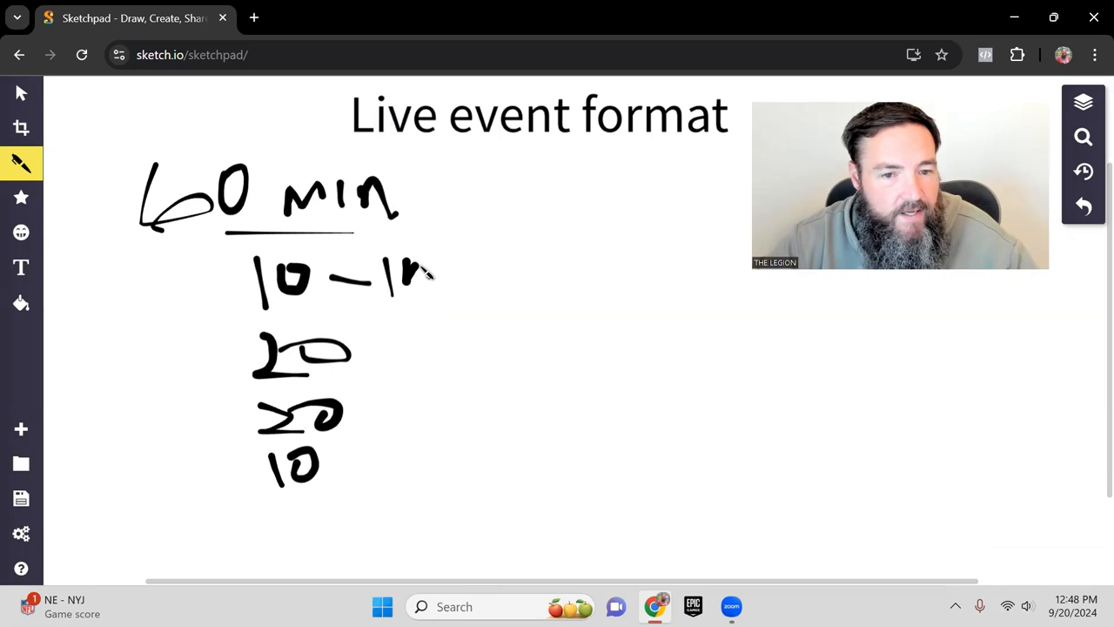
{"action": "left_click_drag", "start_coordinate": [400, 269], "coordinate": [474, 278]}
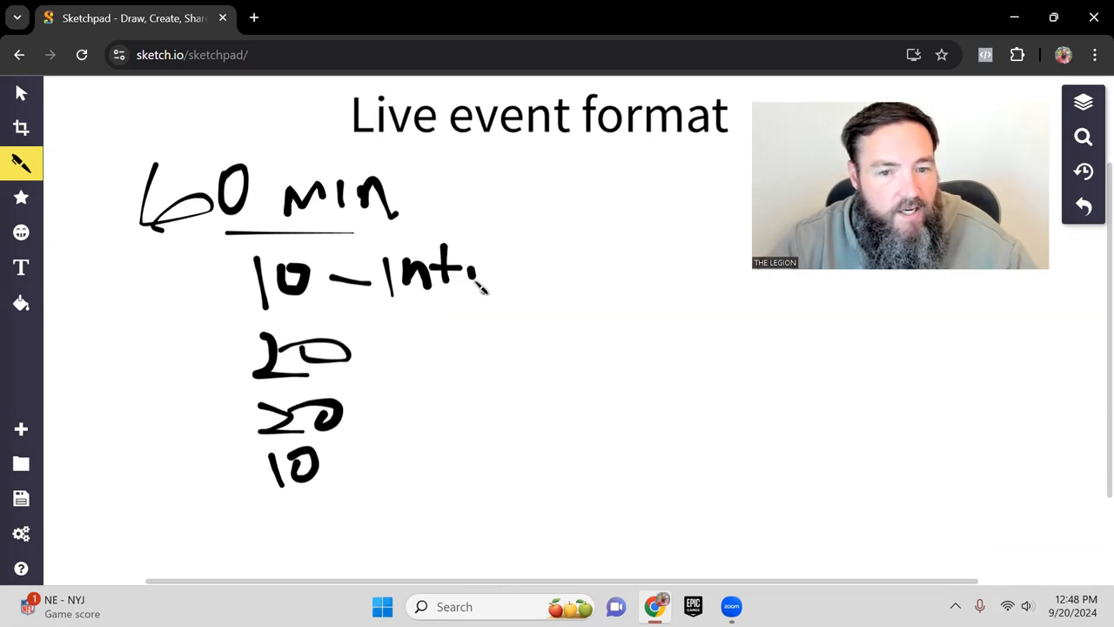
{"action": "left_click_drag", "start_coordinate": [473, 279], "coordinate": [501, 282]}
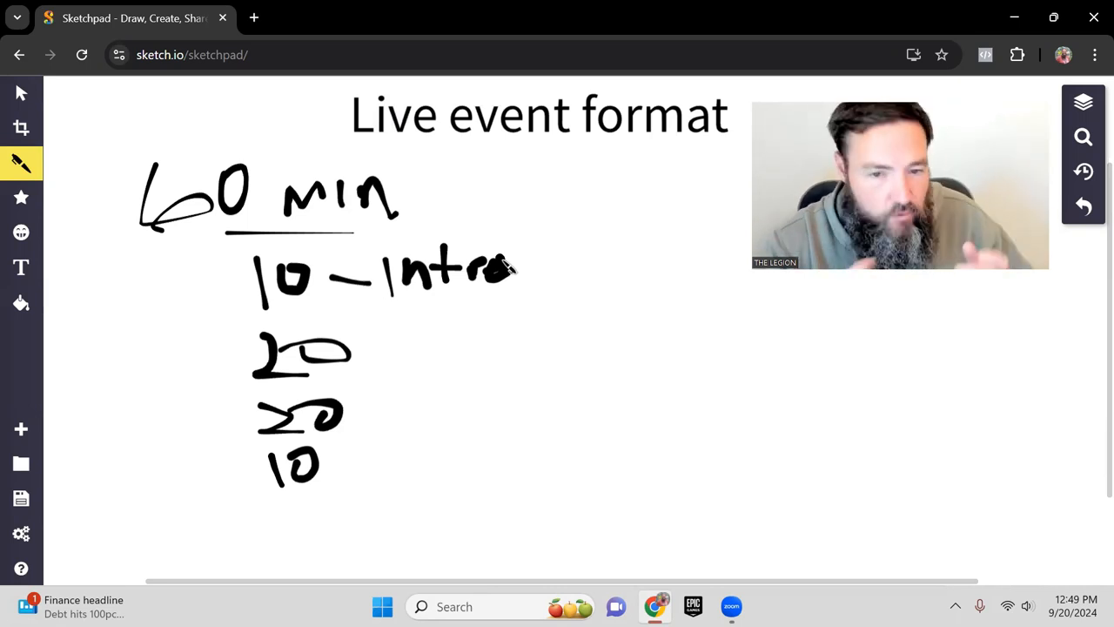
Extend the intro label with '/edify' and handwrite 'compliance' underneath it.
{"action": "left_click_drag", "start_coordinate": [554, 230], "coordinate": [531, 300]}
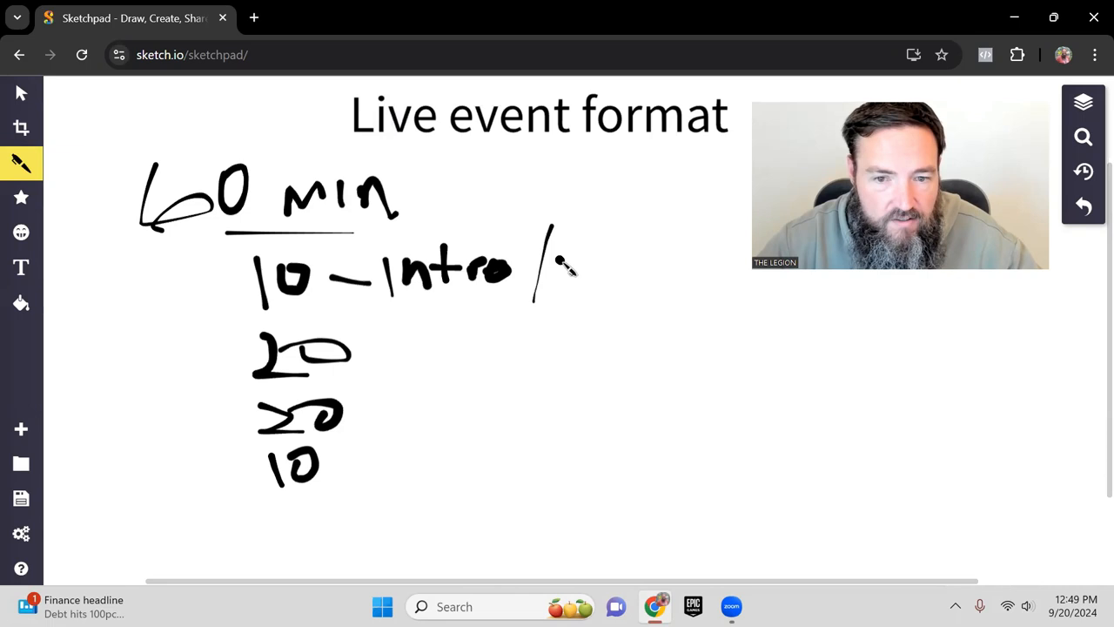
{"action": "left_click_drag", "start_coordinate": [557, 262], "coordinate": [626, 278]}
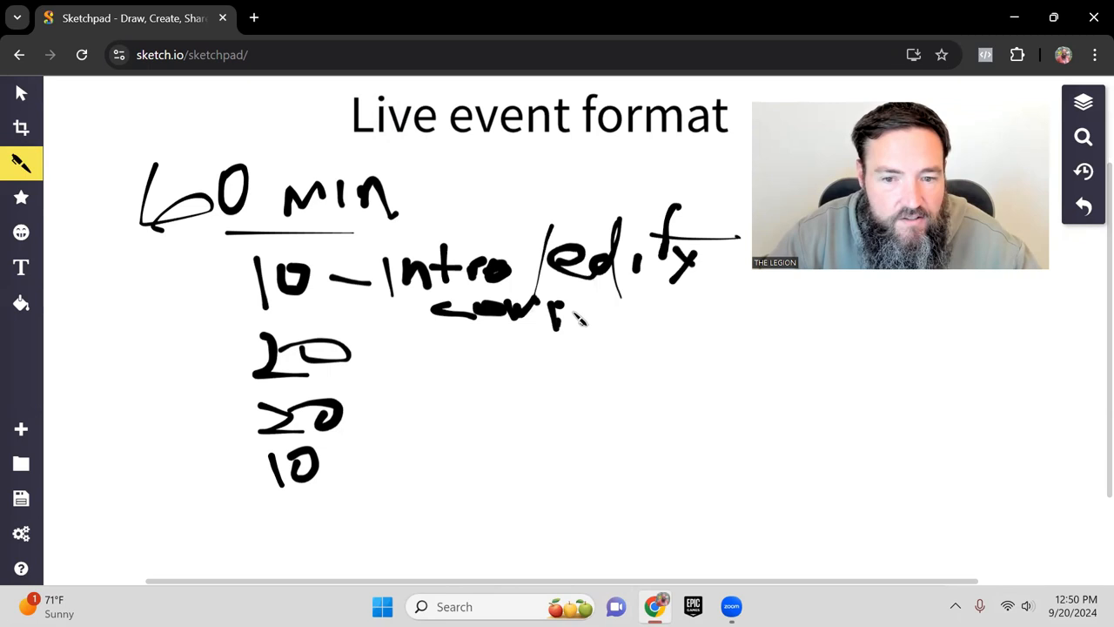
{"action": "left_click_drag", "start_coordinate": [566, 322], "coordinate": [635, 327]}
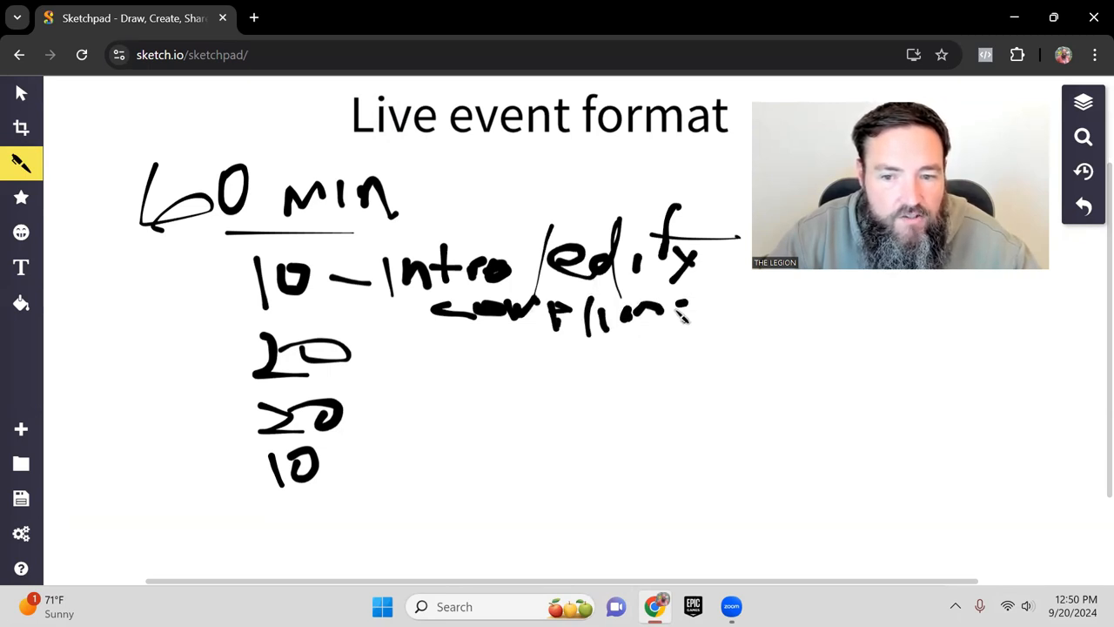
{"action": "left_click_drag", "start_coordinate": [661, 313], "coordinate": [766, 310]}
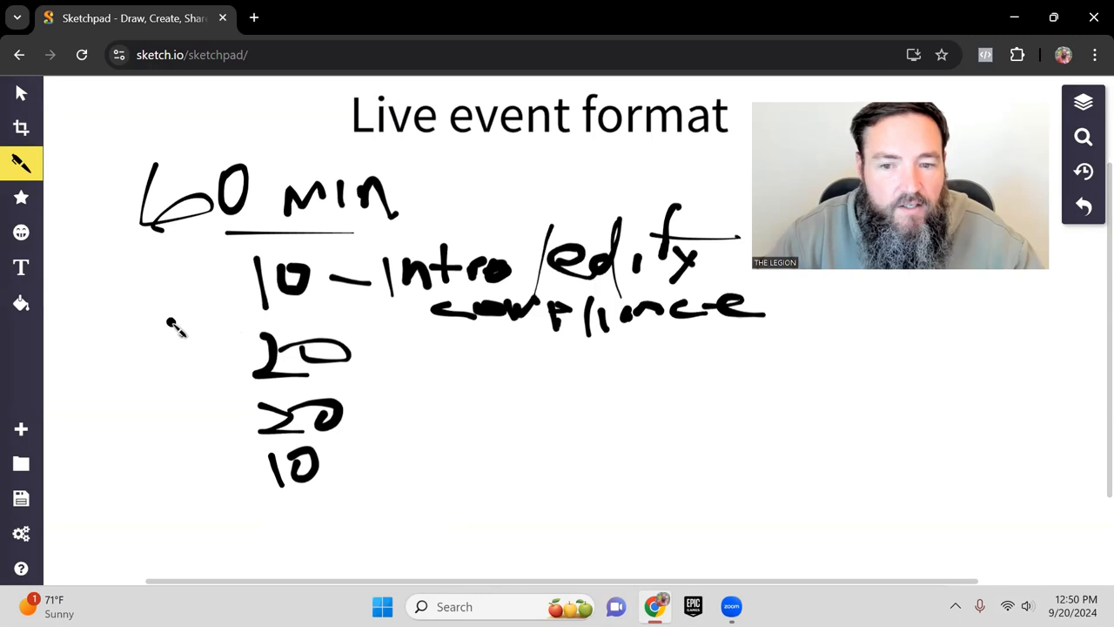
{"action": "mouse_move", "coordinate": [610, 304]}
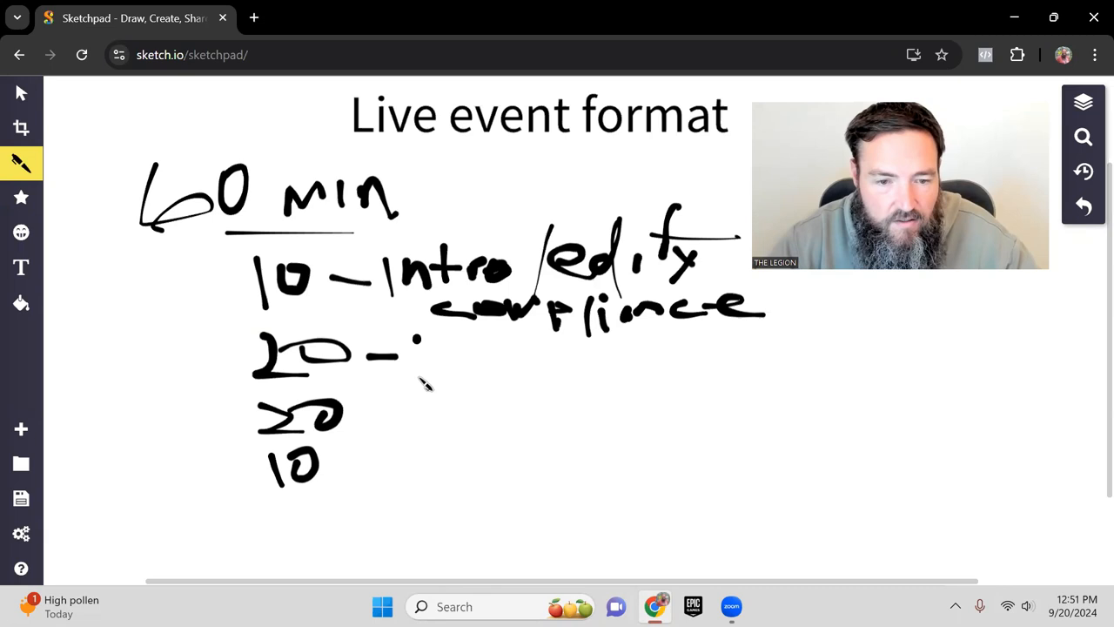
Handwrite a dash and the word 'training' beside the first 20.
{"action": "left_click_drag", "start_coordinate": [409, 339], "coordinate": [435, 386]}
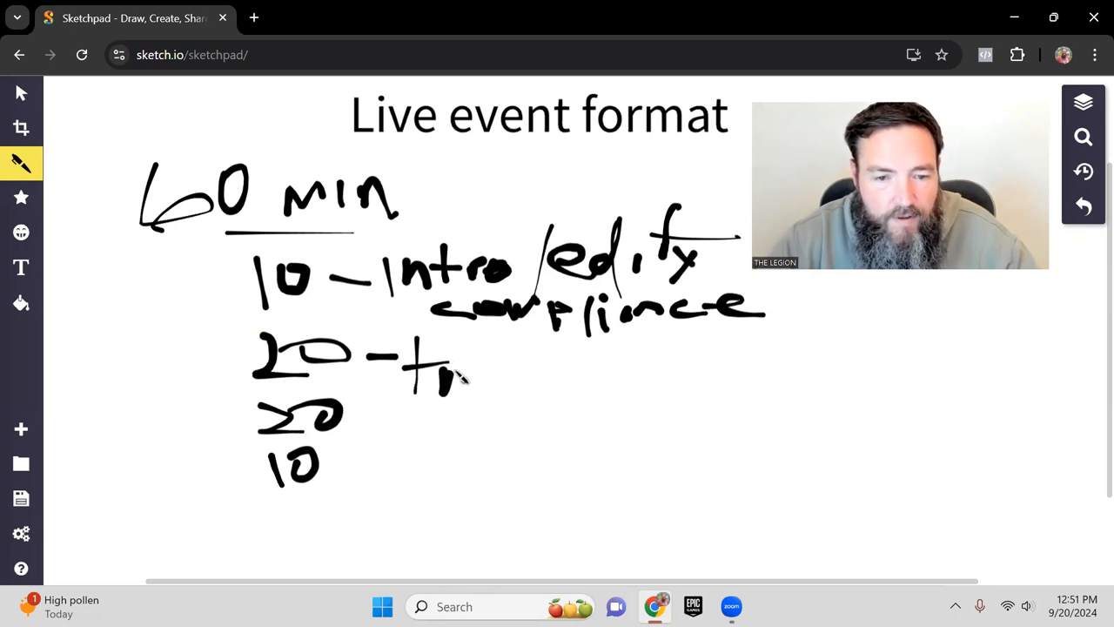
{"action": "left_click_drag", "start_coordinate": [427, 374], "coordinate": [536, 379]}
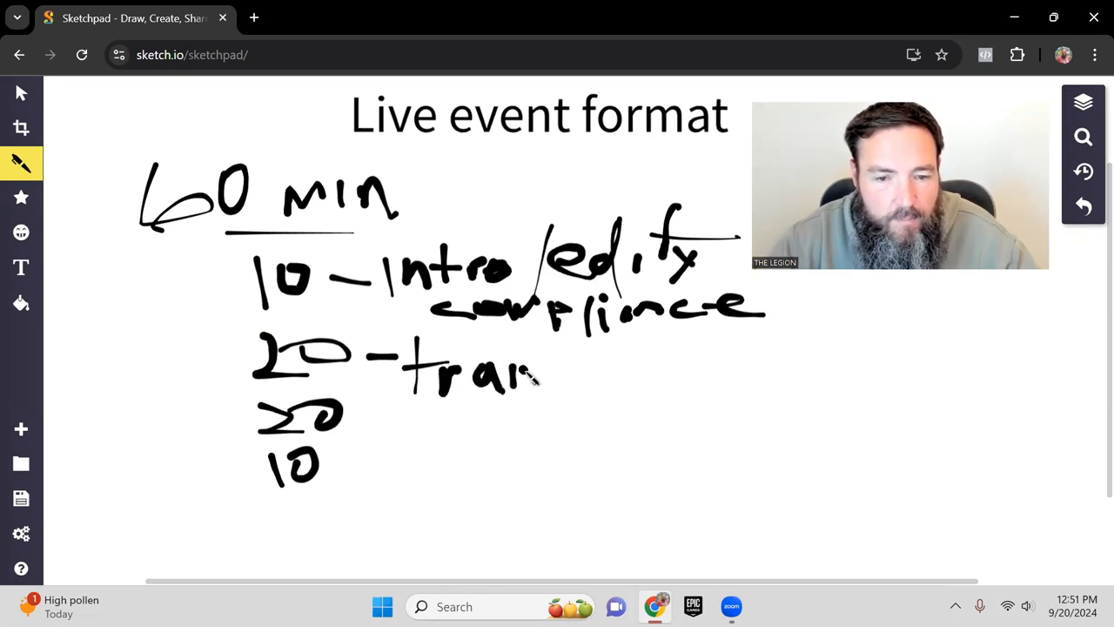
{"action": "left_click_drag", "start_coordinate": [531, 374], "coordinate": [627, 383]}
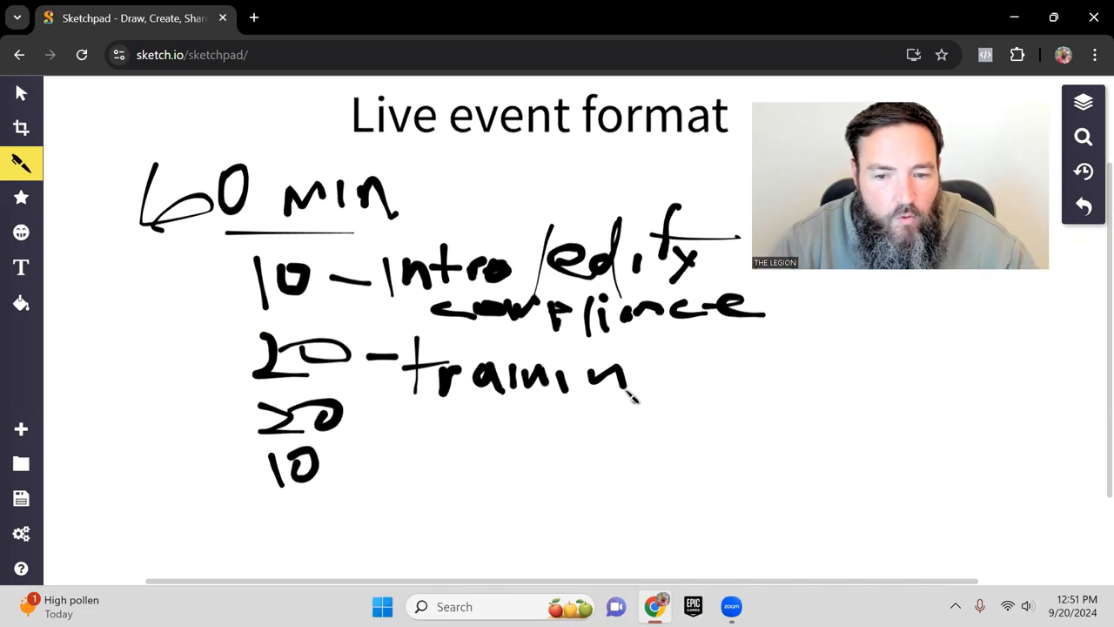
{"action": "left_click_drag", "start_coordinate": [661, 365], "coordinate": [687, 426]}
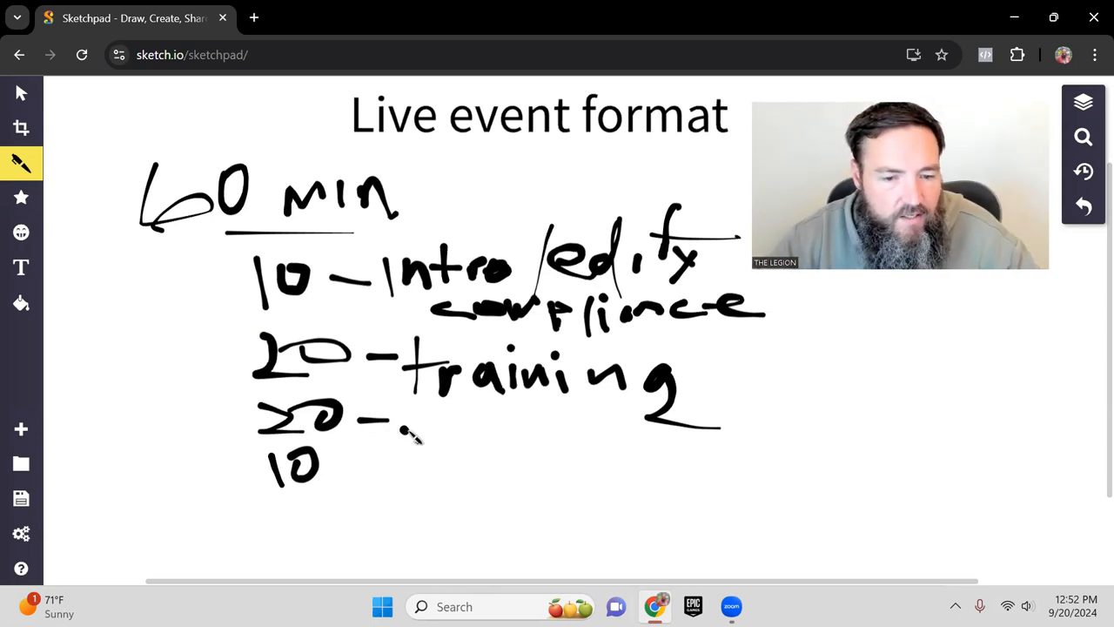
Handwrite the word 'doing' after the dash beside the second 20.
{"action": "left_click_drag", "start_coordinate": [410, 432], "coordinate": [435, 435]}
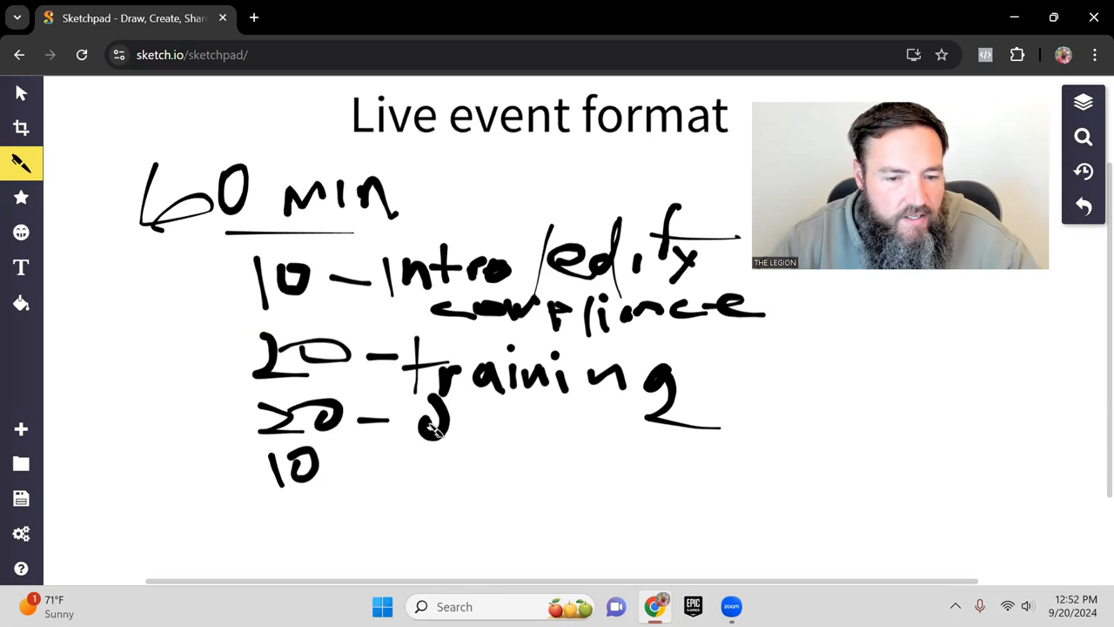
{"action": "left_click_drag", "start_coordinate": [426, 426], "coordinate": [487, 427]}
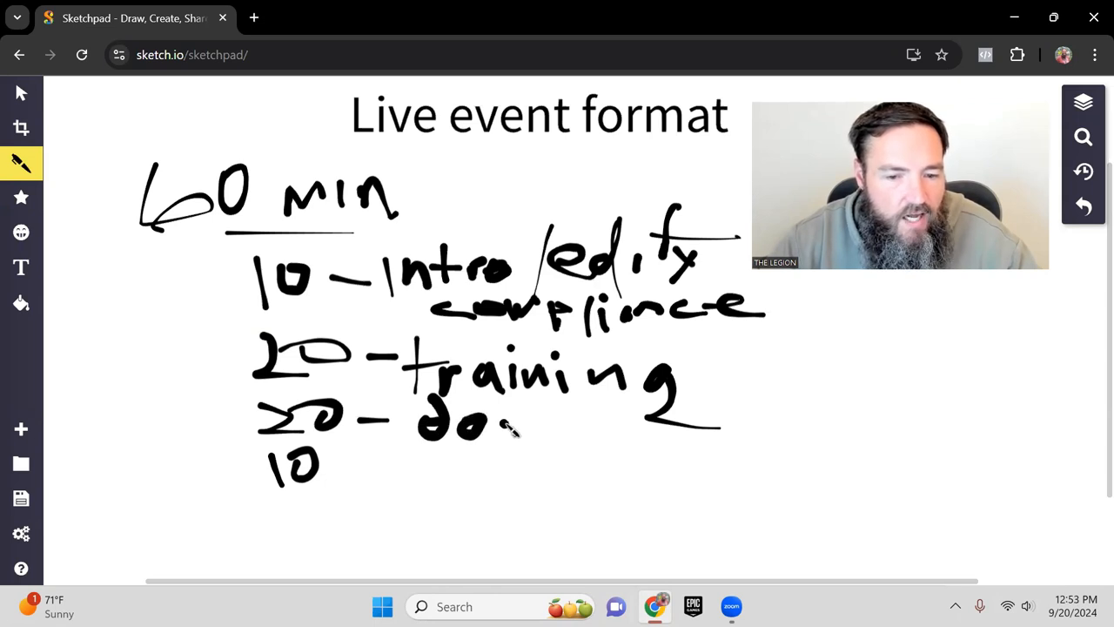
{"action": "left_click_drag", "start_coordinate": [487, 435], "coordinate": [557, 435]}
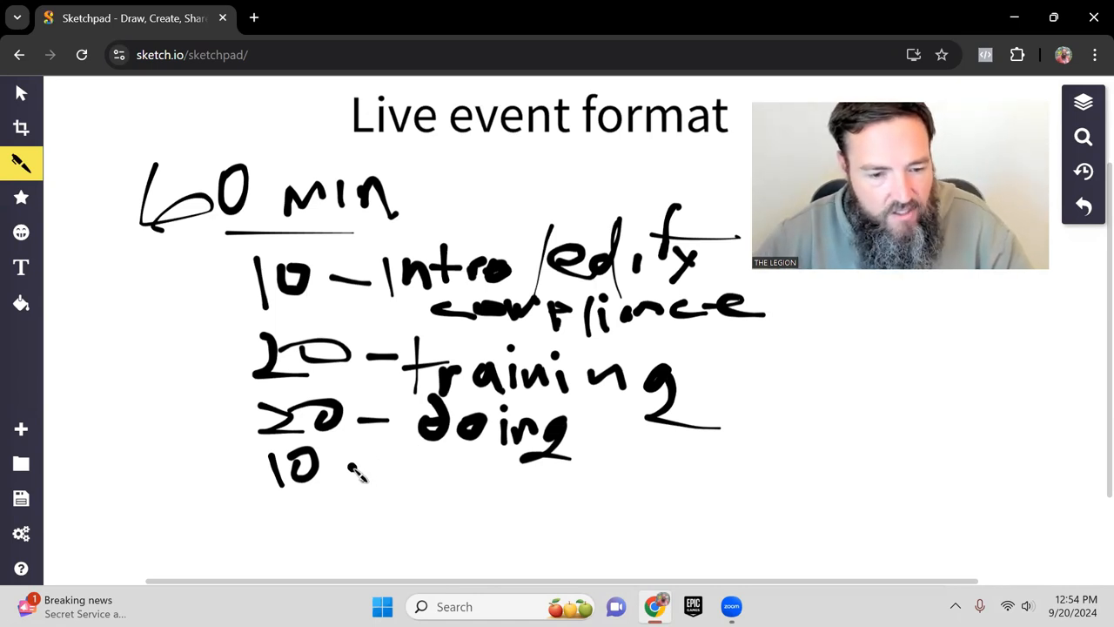
Handwrite a dash and the word 'outro' beside the final 10.
{"action": "left_click_drag", "start_coordinate": [348, 470], "coordinate": [452, 470]}
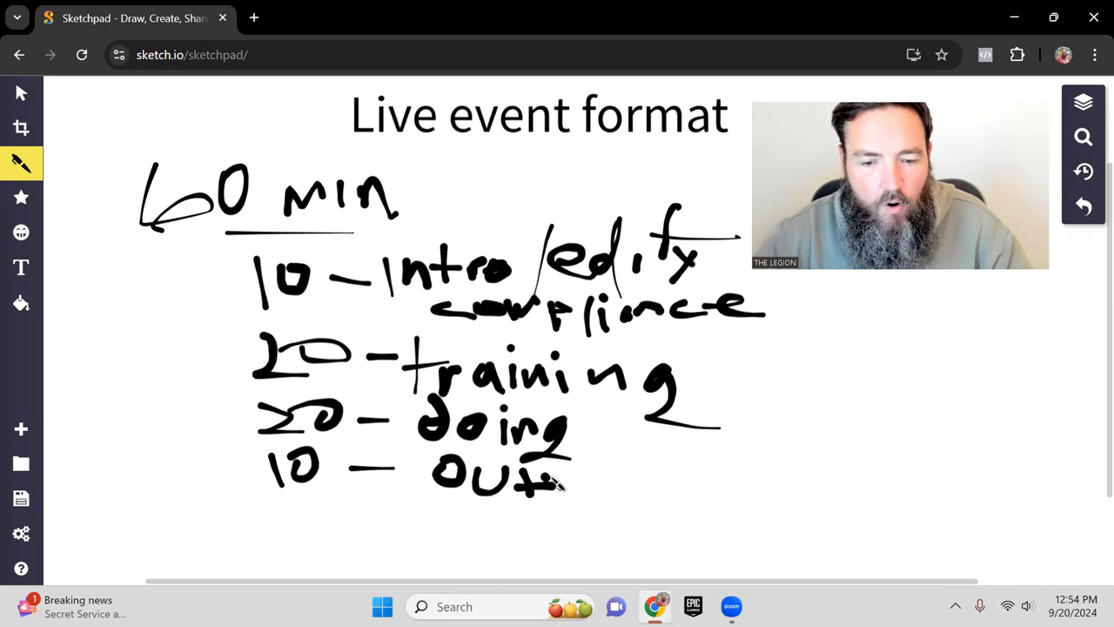
{"action": "left_click_drag", "start_coordinate": [566, 478], "coordinate": [623, 484]}
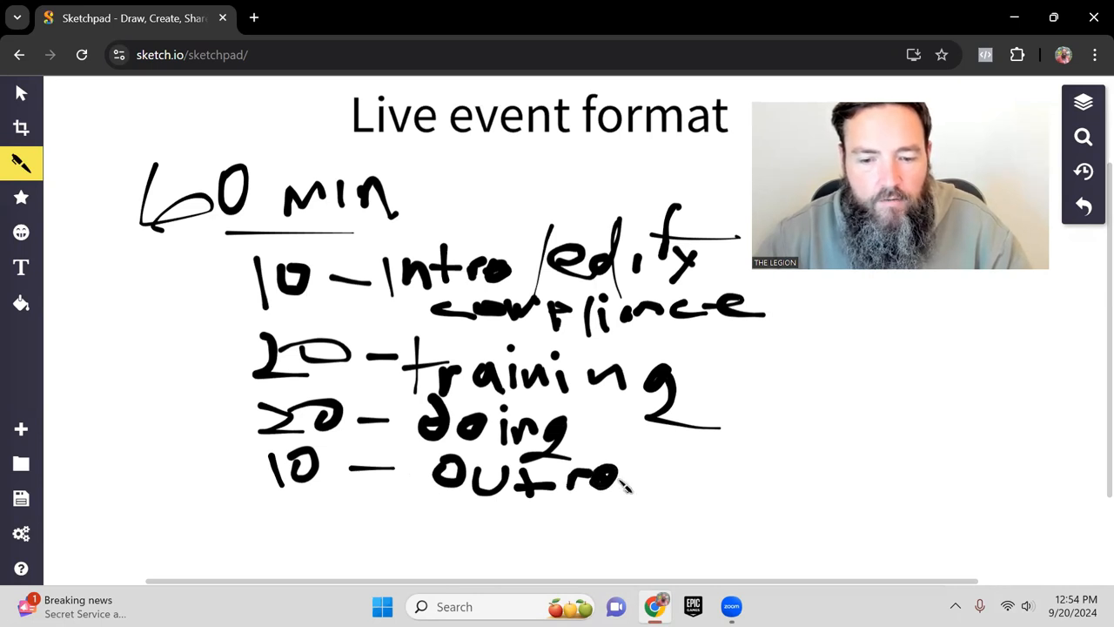